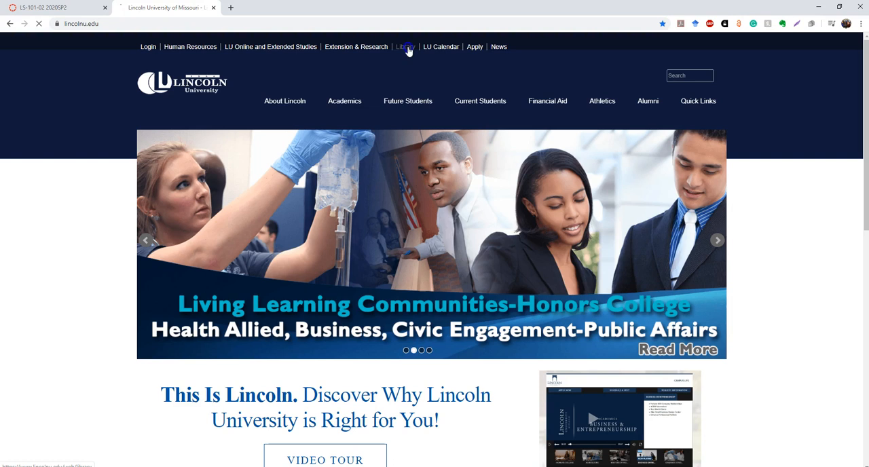
Step: Go to the Inman E. Page Library site from the lincolnu.edu header Library link
left_click(404, 46)
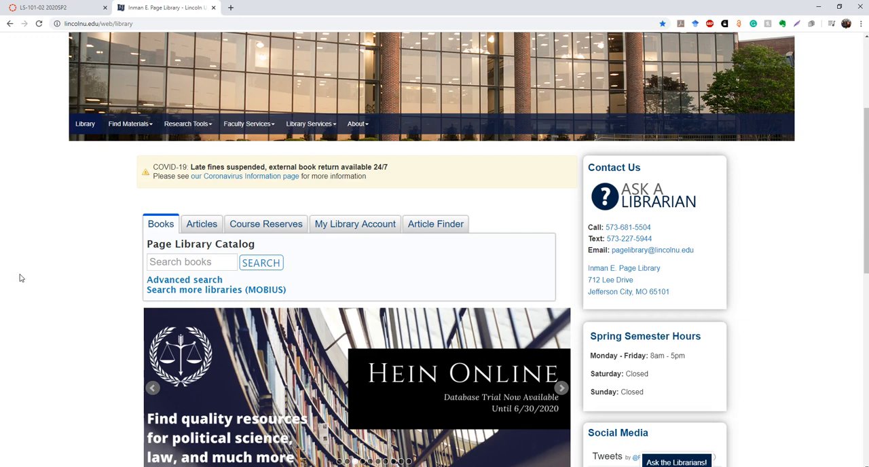
Step: Enter 'harry potter' in the Page Library Catalog book search via the 'harr' suggestion
left_click(191, 262)
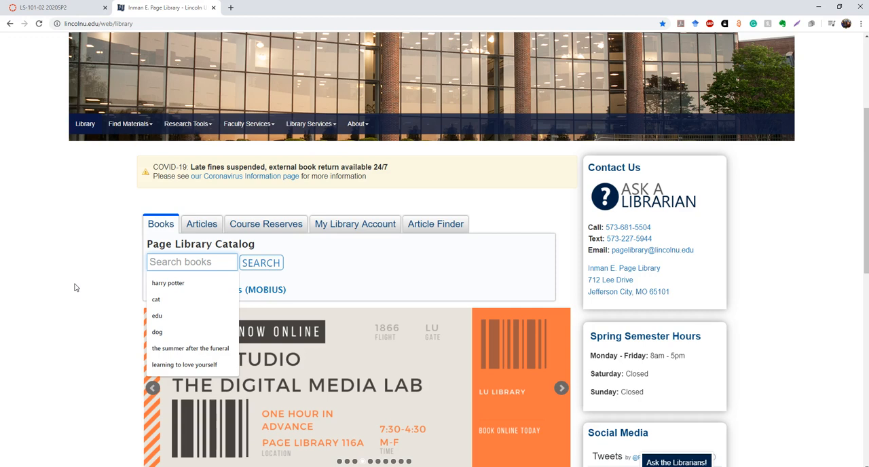
type("harry potter")
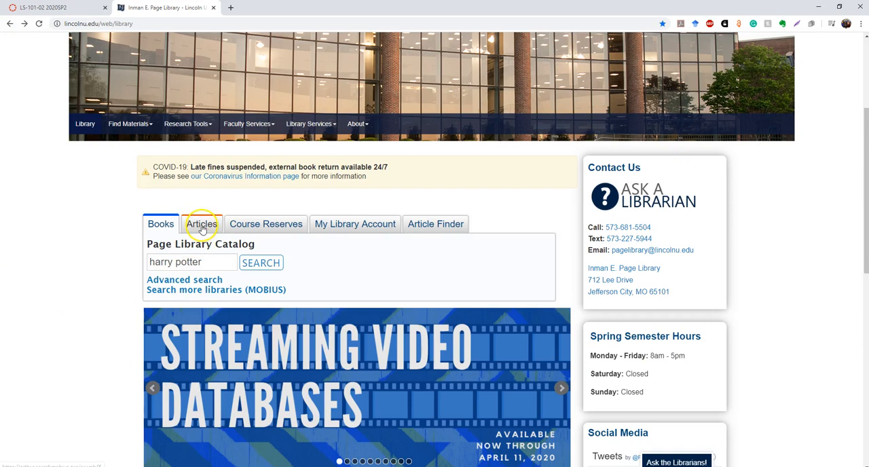
Step: Fill the Articles search with 'harry potter', then switch to the Course Reserves search
left_click(201, 223)
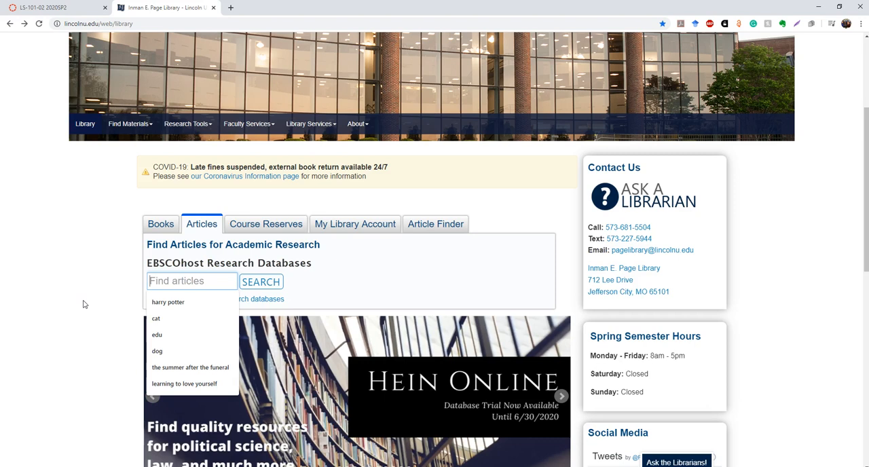
left_click(261, 281)
type("harry potter")
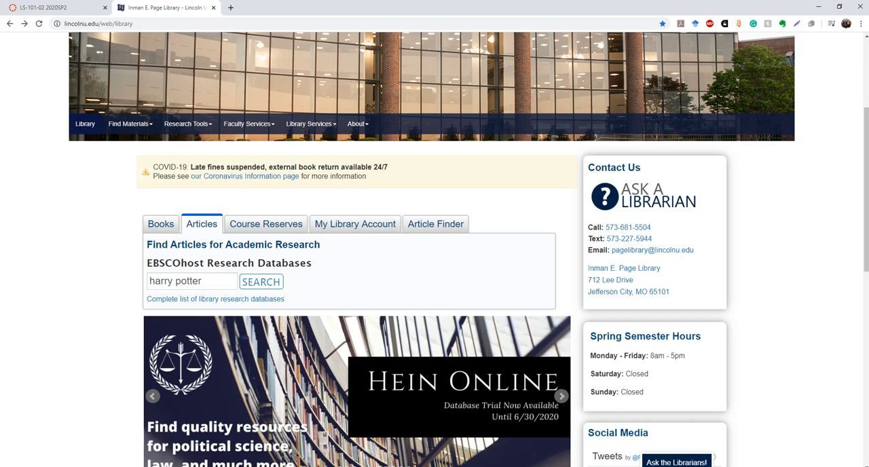
left_click(266, 223)
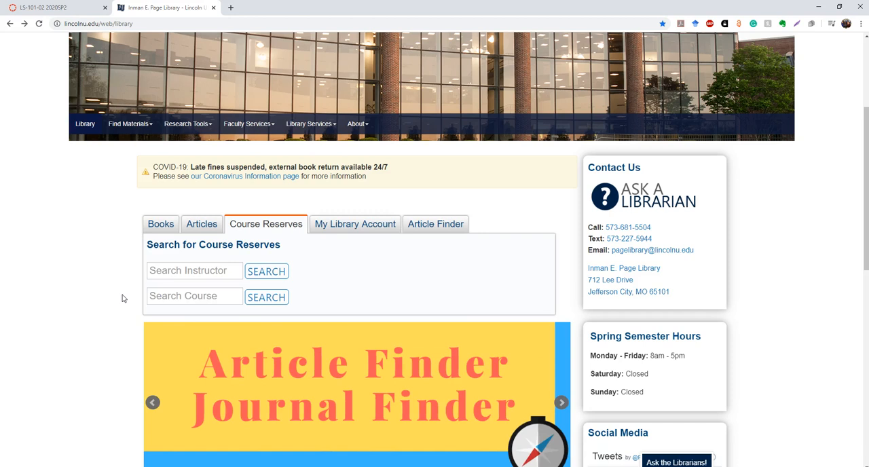
Step: Run a course reserves search for the course 'LS 101'
left_click(194, 296)
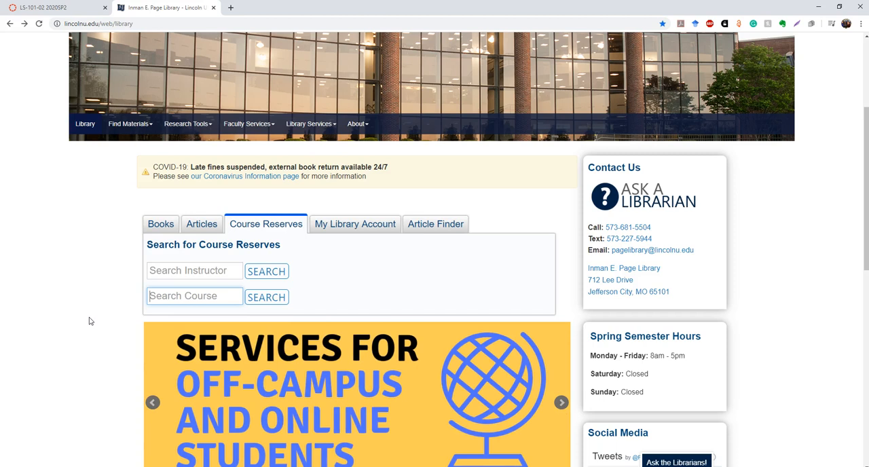
type("LS 101")
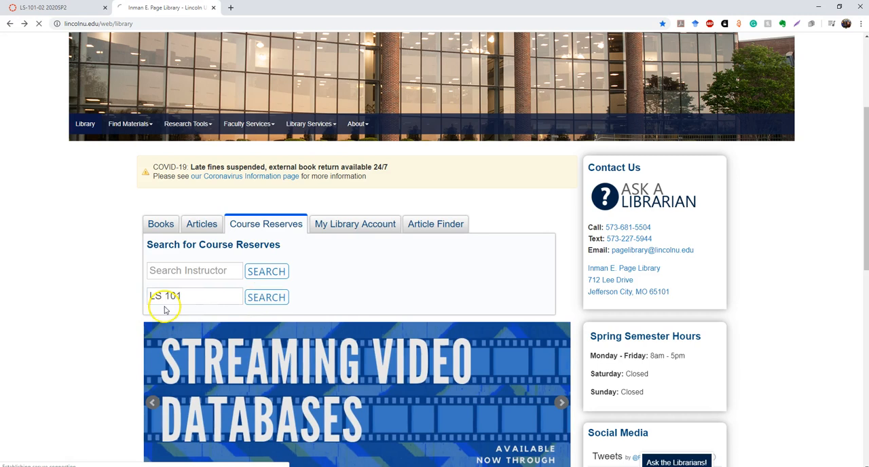
left_click(266, 296)
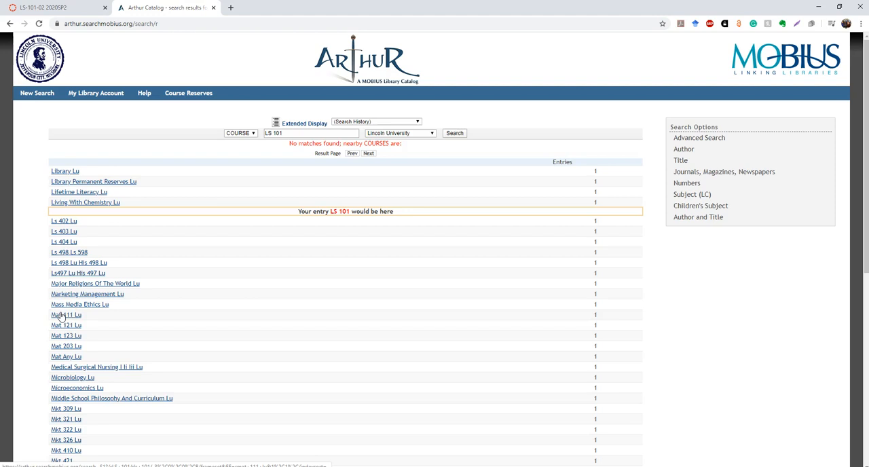
mouse_move(272, 285)
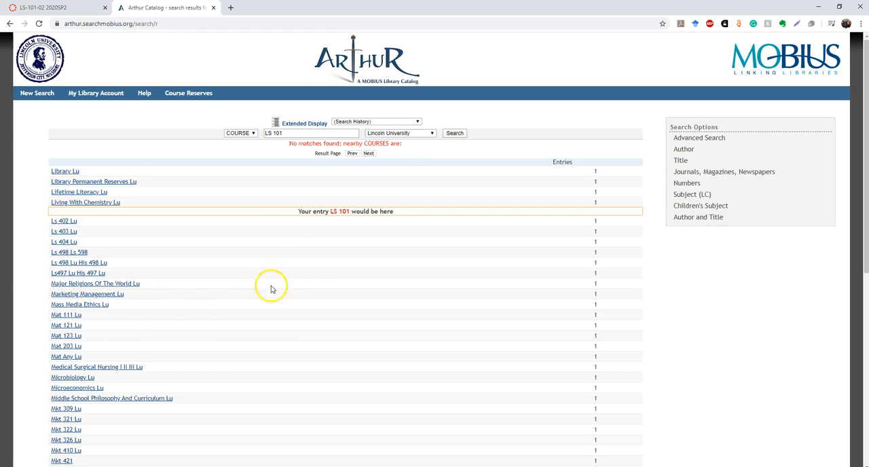
Step: Choose a course entry from the nearby COURSES list shown after no LS 101 match
scroll("down", 3)
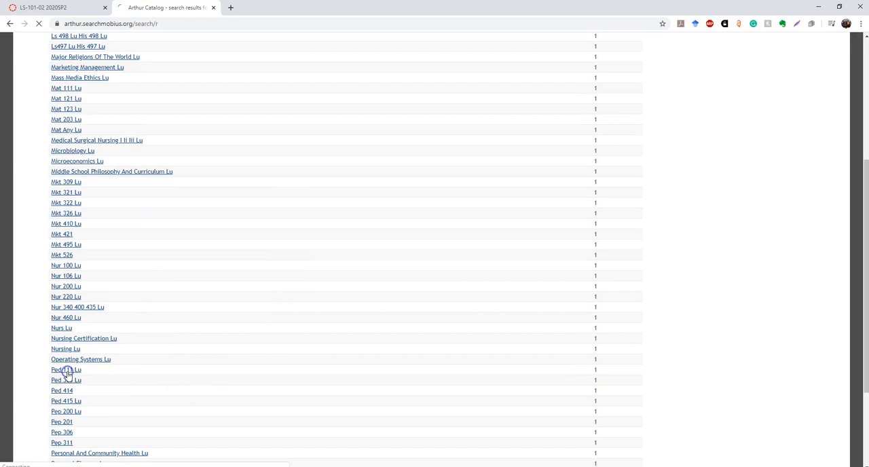
left_click(61, 370)
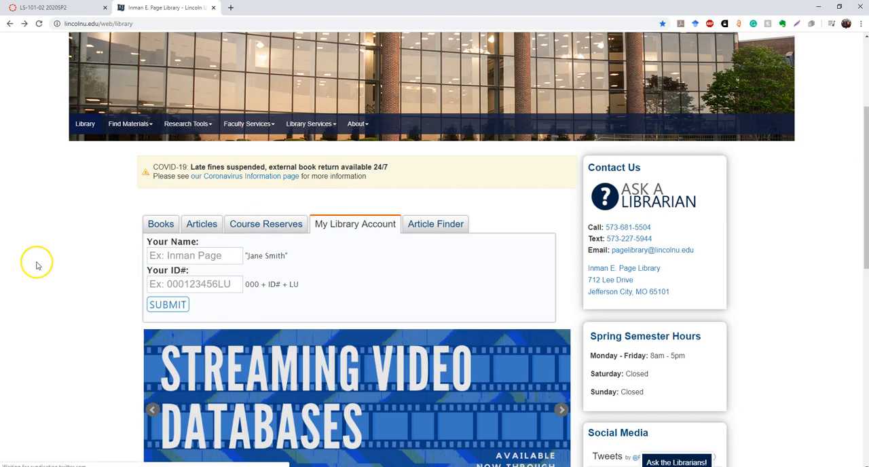
Step: Sign in to My Library Account with the name 'Jessie' and the patron ID number
scroll("down", 3)
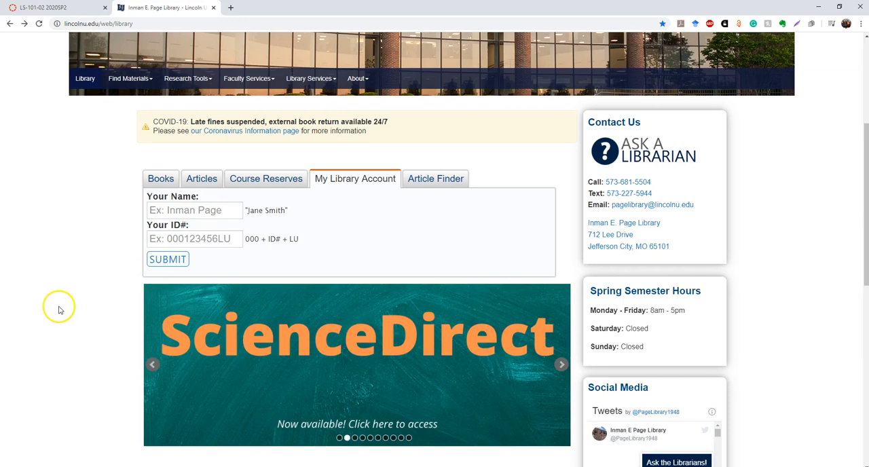
left_click(194, 209)
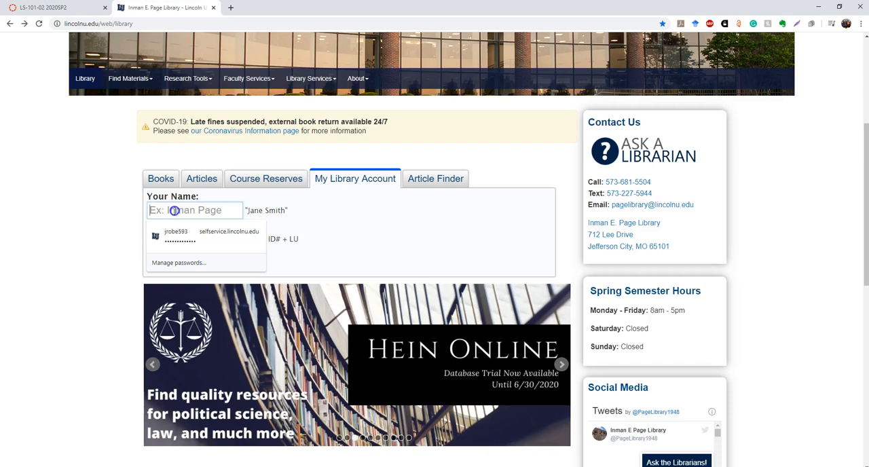
type("Jessie")
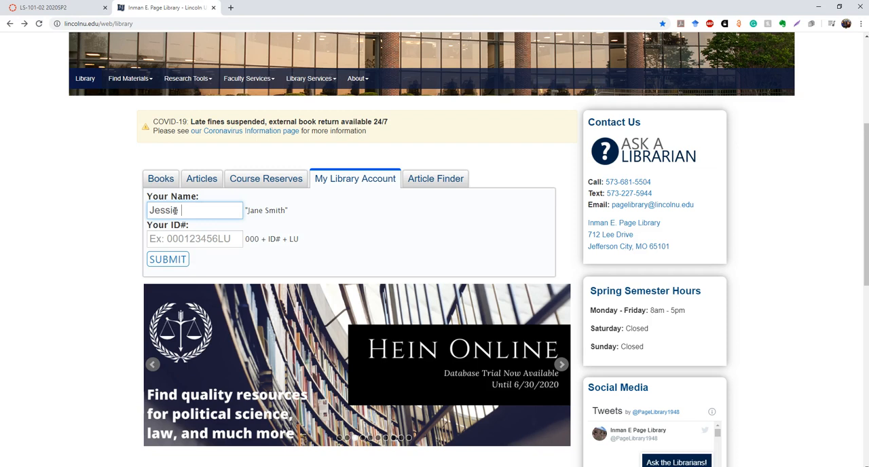
left_click(194, 239)
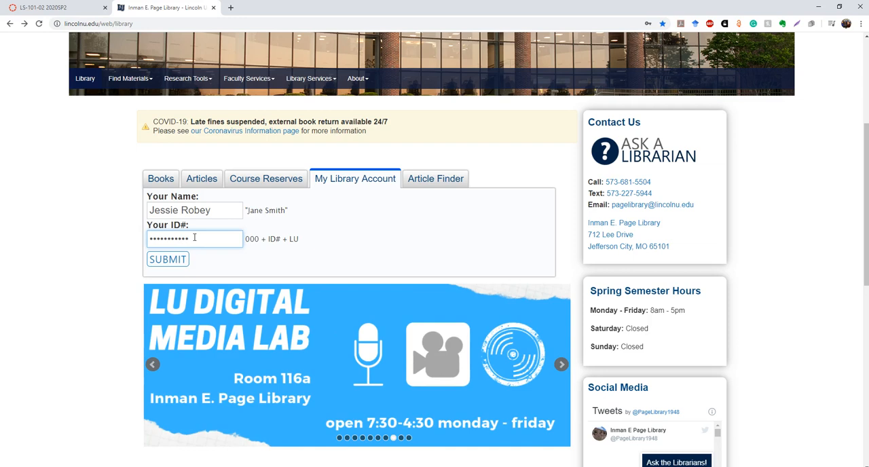
left_click(168, 259)
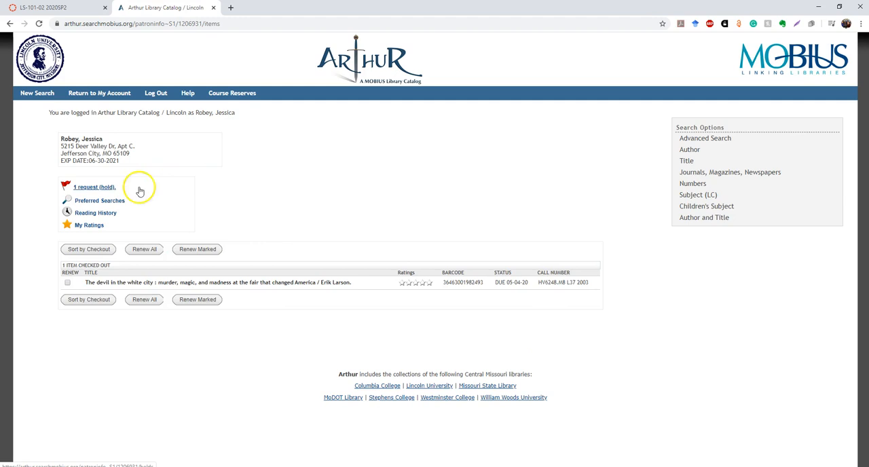
mouse_move(401, 283)
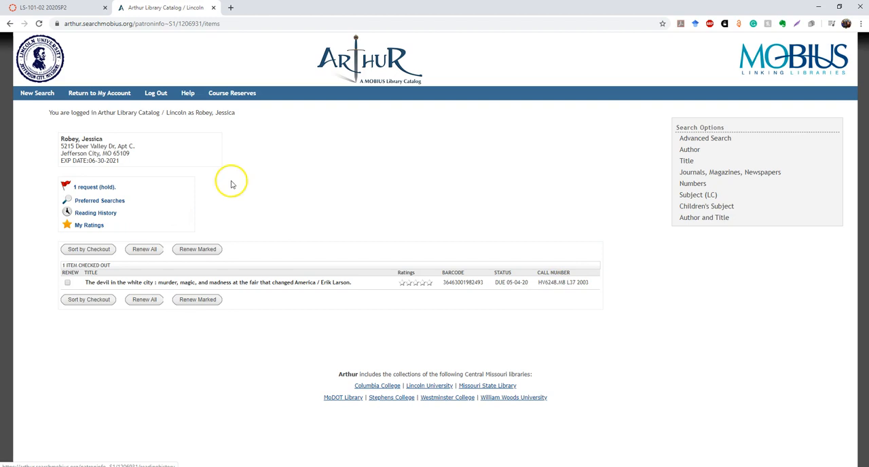
mouse_move(144, 248)
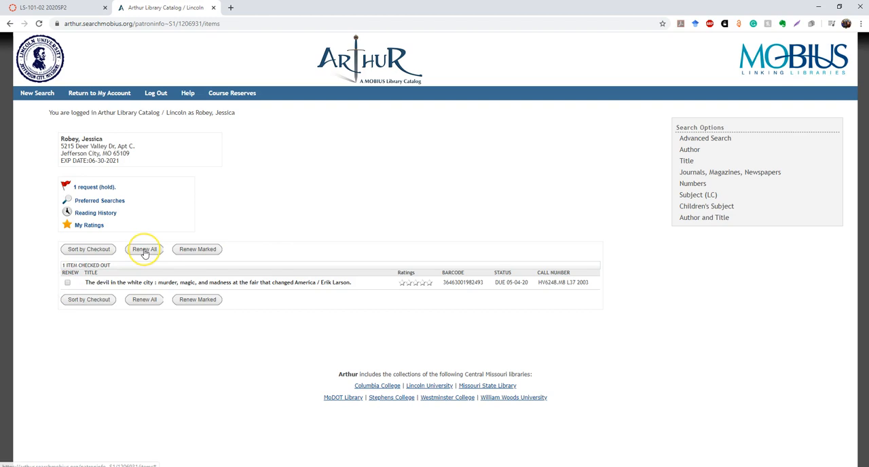
mouse_move(150, 249)
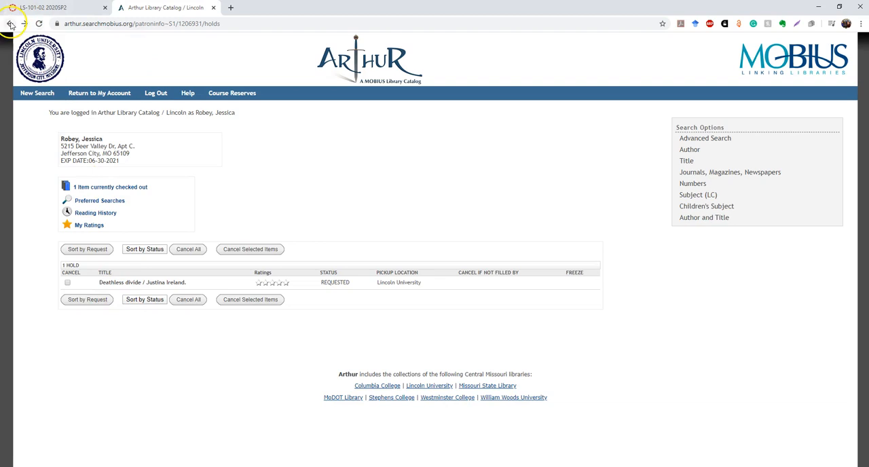
Step: Return from the Arthur holds list to the library homepage with the browser Back button
left_click(10, 24)
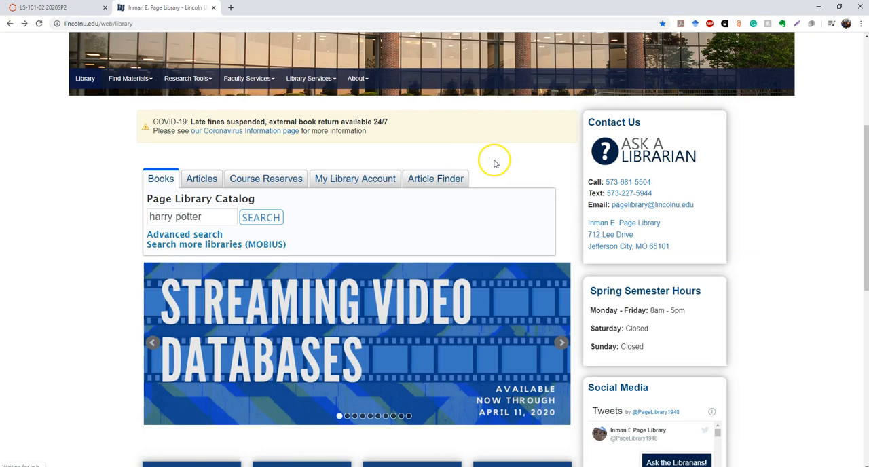
Step: Scroll down to the quick-link tiles such as Articles & Databases and Course Reserves
scroll("down", 3)
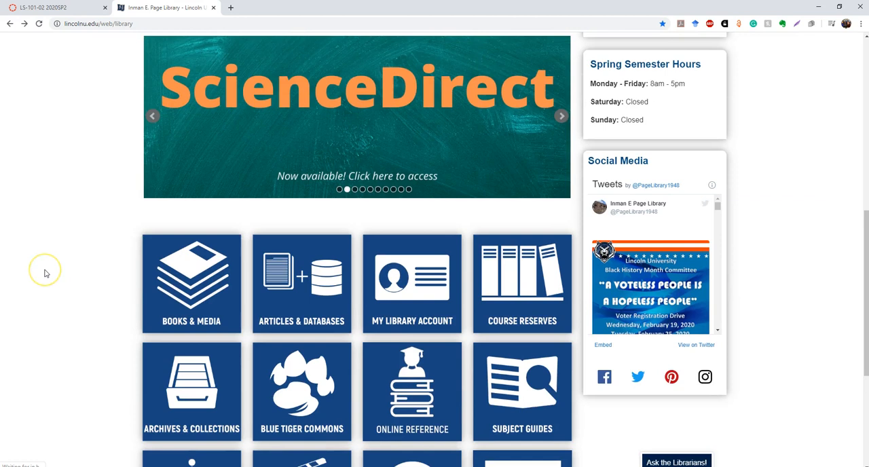
scroll("down", 3)
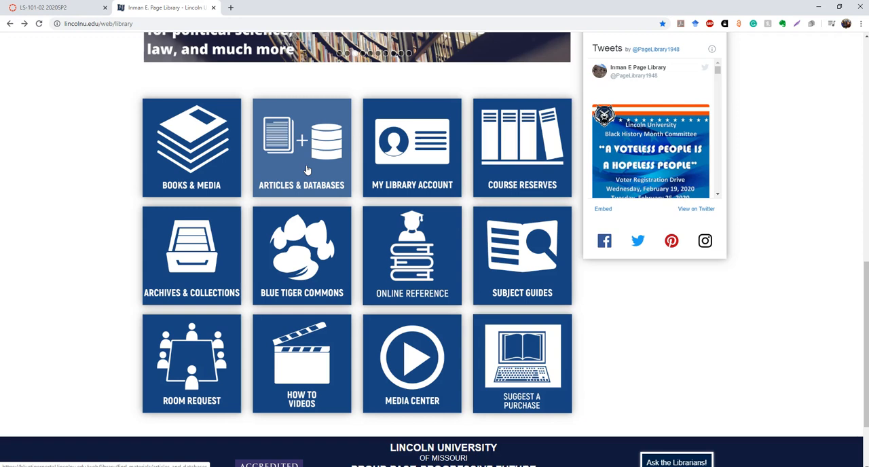
mouse_move(521, 147)
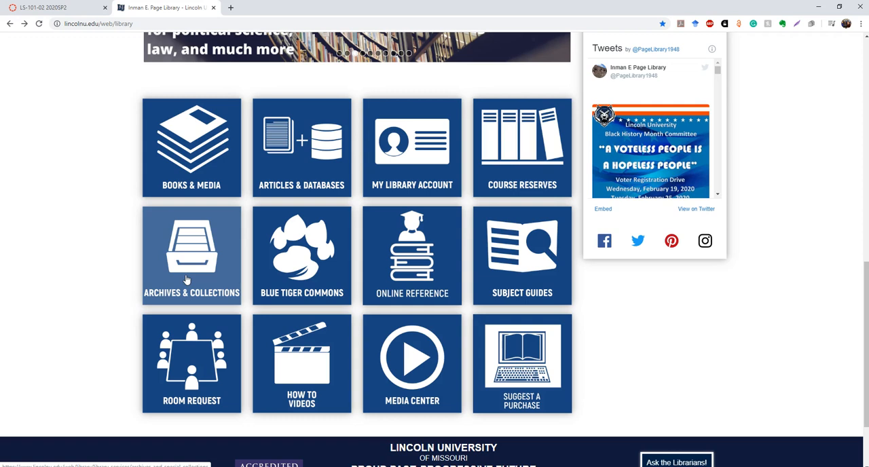
mouse_move(302, 265)
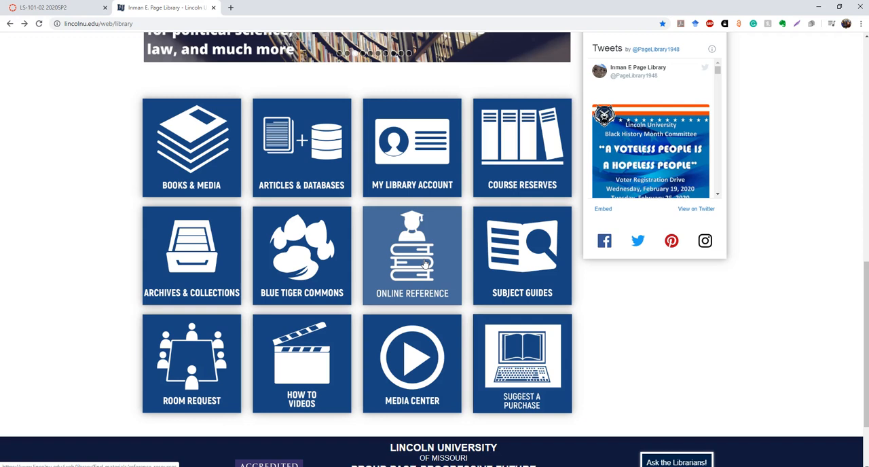
mouse_move(550, 260)
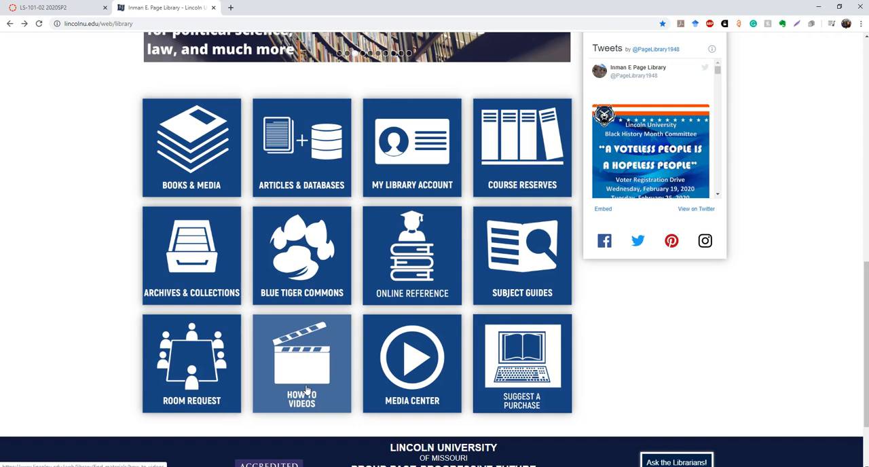
mouse_move(413, 359)
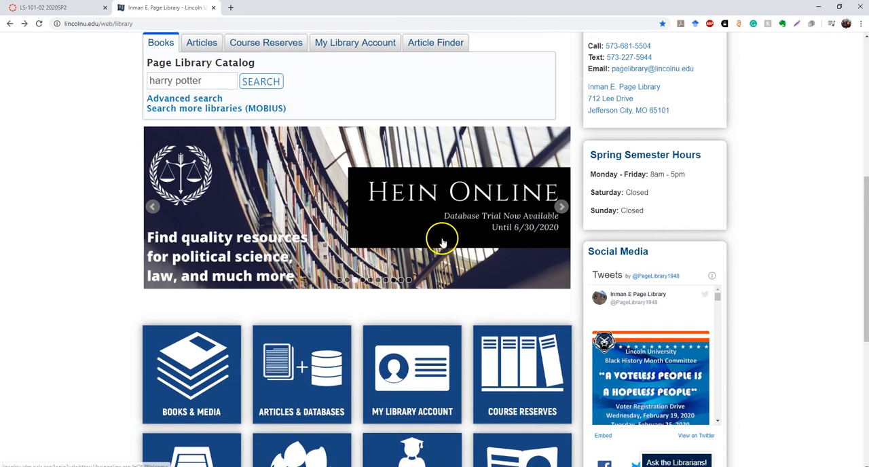
Step: Advance the homepage slideshow to the Article Finder / Journal Finder banner
left_click(562, 206)
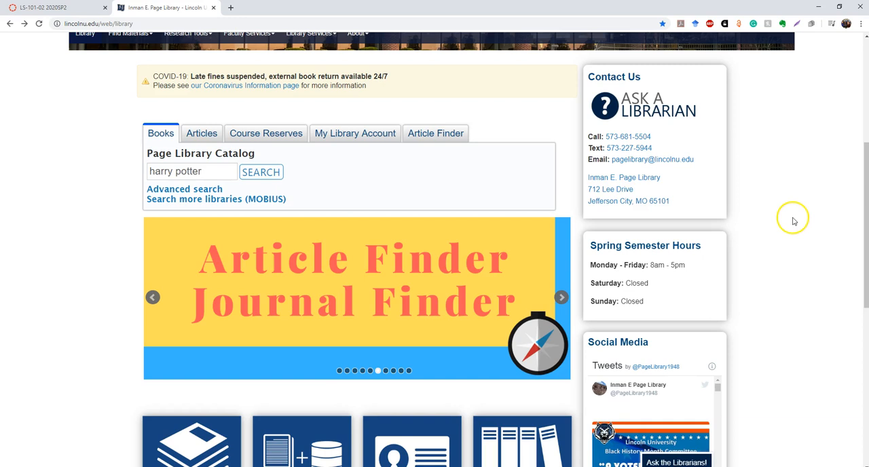
mouse_move(789, 215)
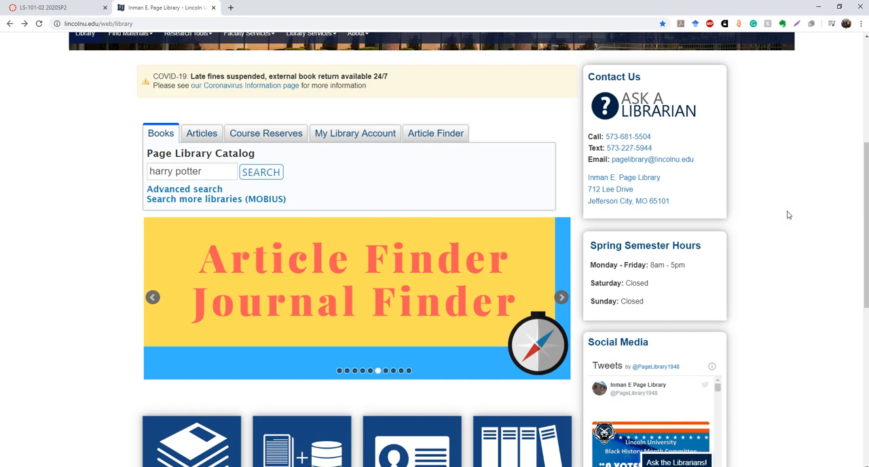